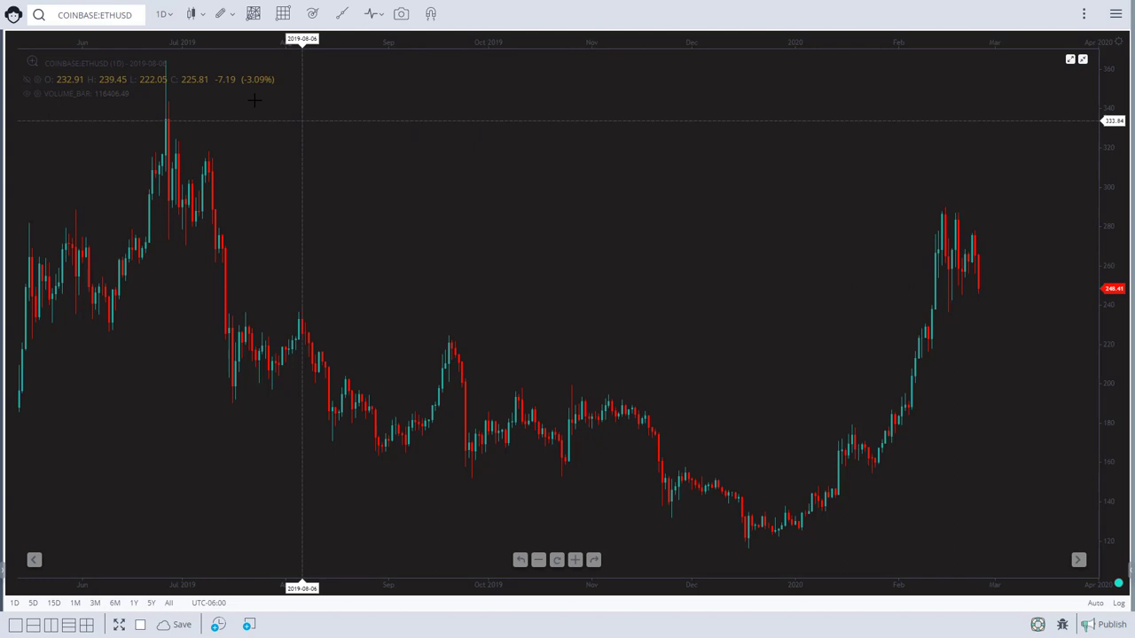
mouse_move(556, 224)
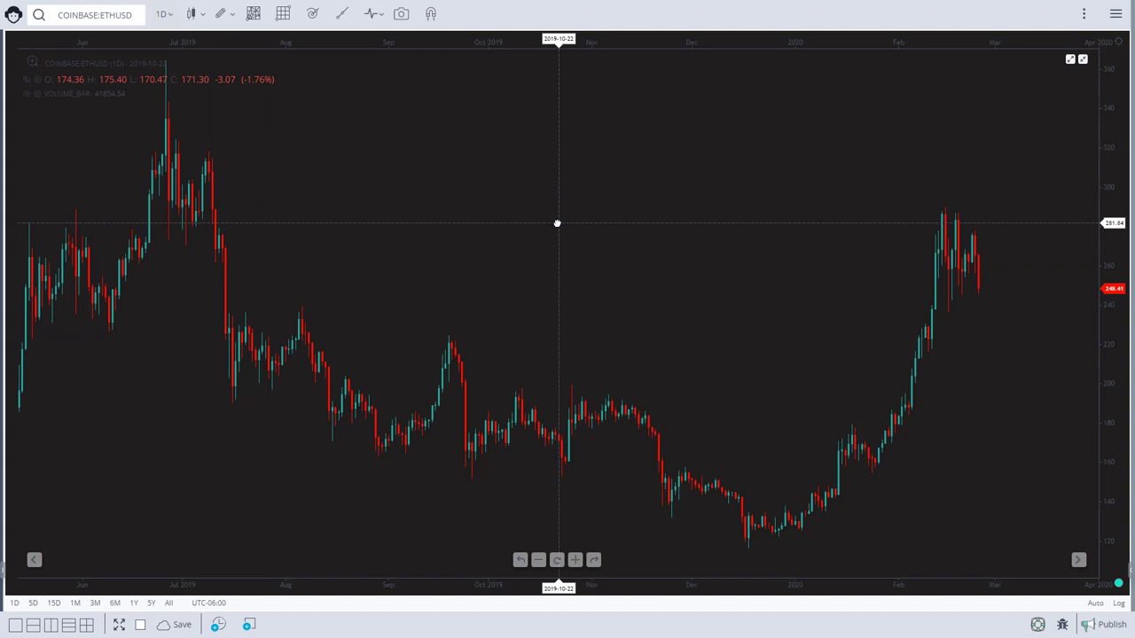
mouse_move(748, 312)
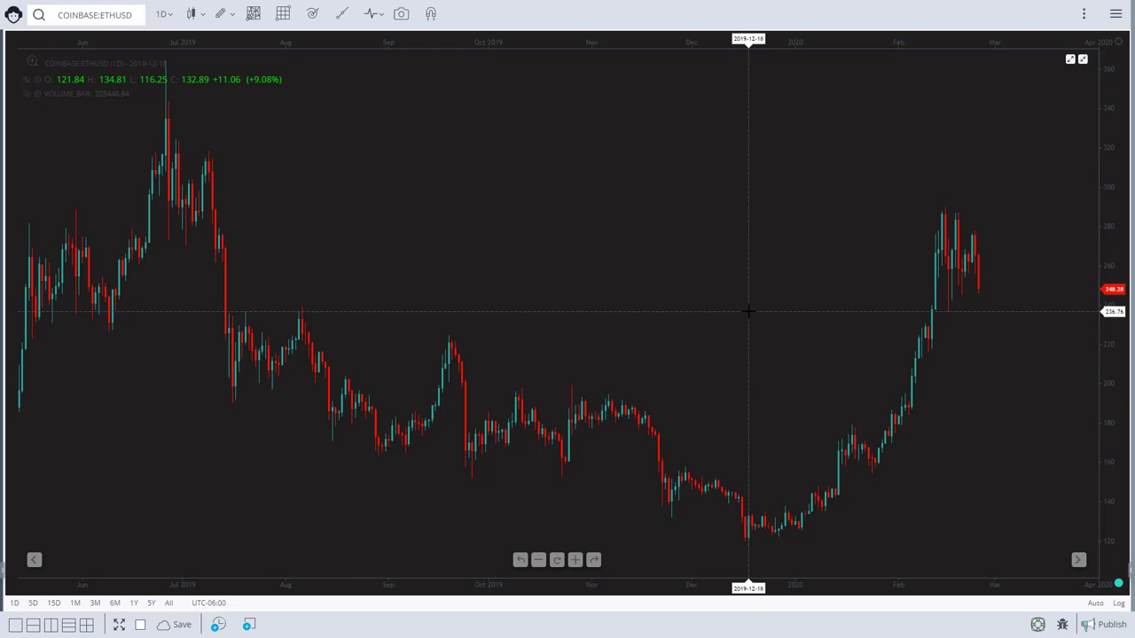
mouse_move(730, 354)
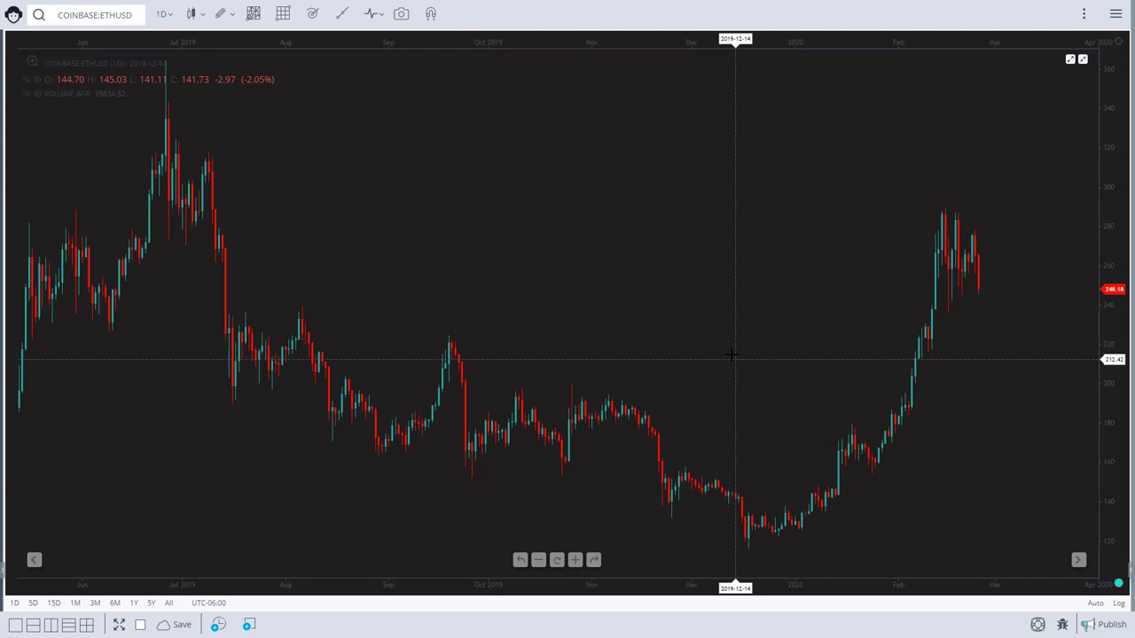
mouse_move(678, 328)
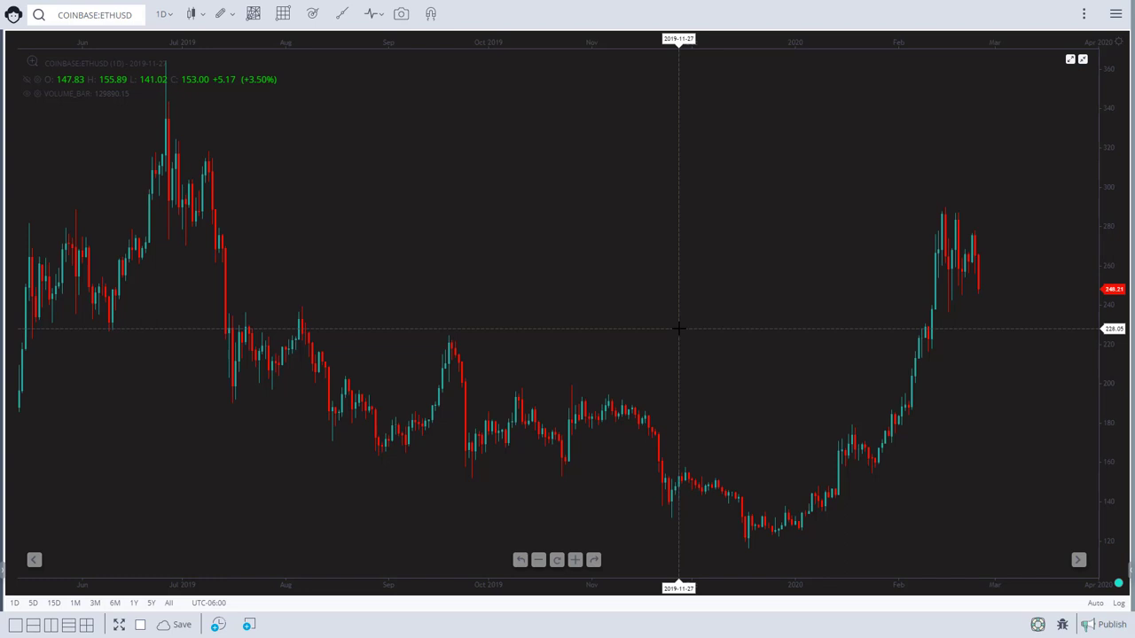
- Zoom the ETHUSD daily chart into the mid-November 2019 to mid-January 2020 range
left_click(191, 15)
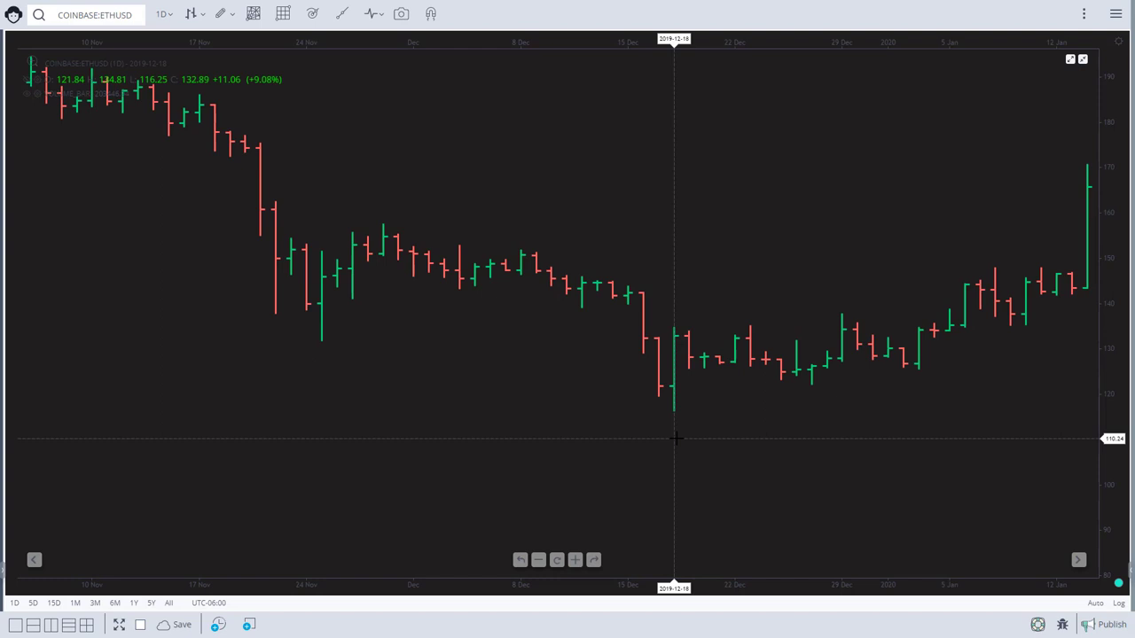
mouse_move(660, 339)
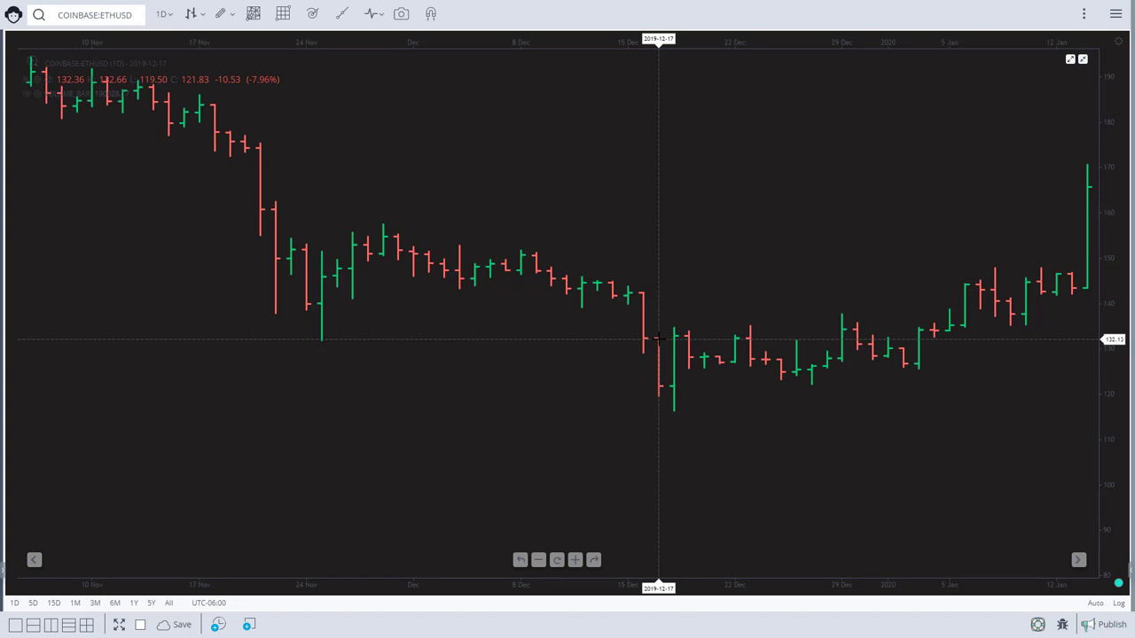
mouse_move(674, 411)
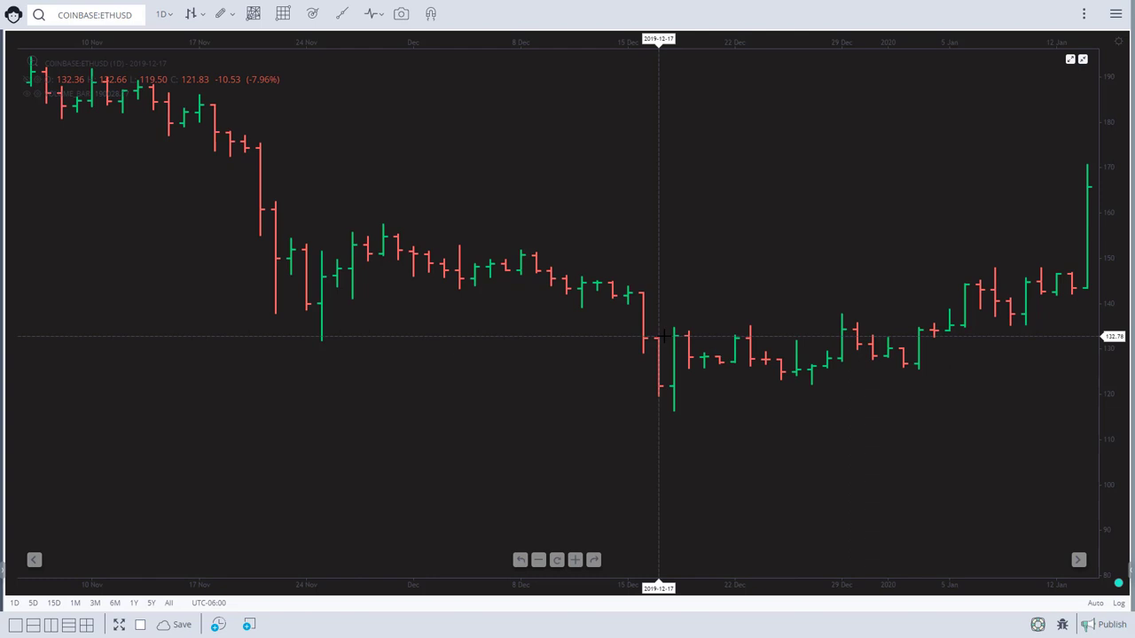
mouse_move(688, 335)
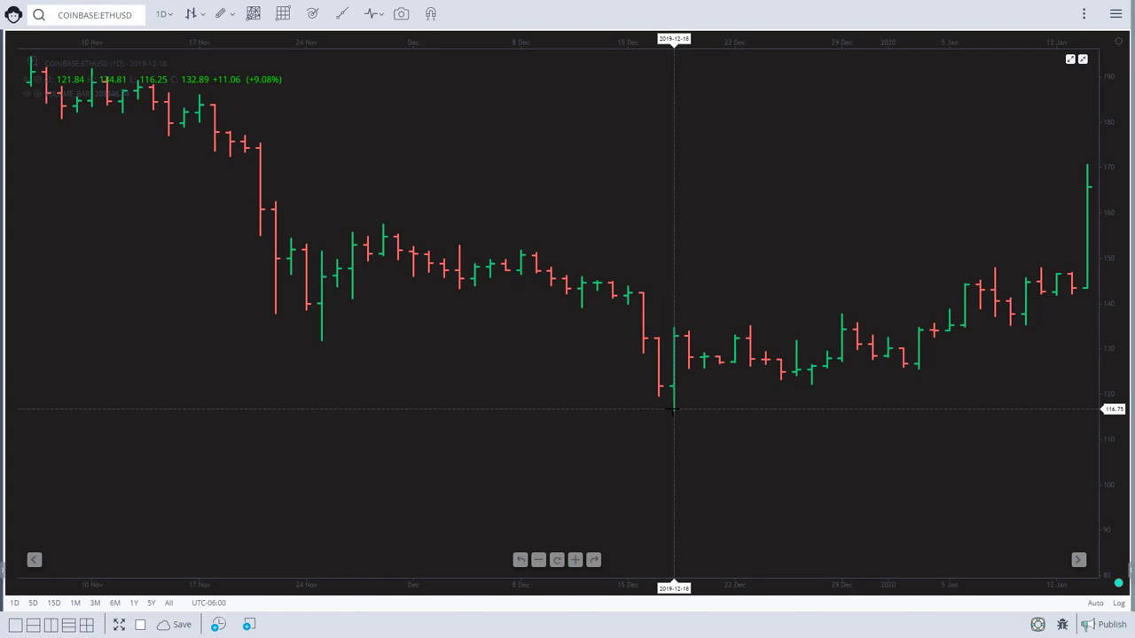
mouse_move(671, 410)
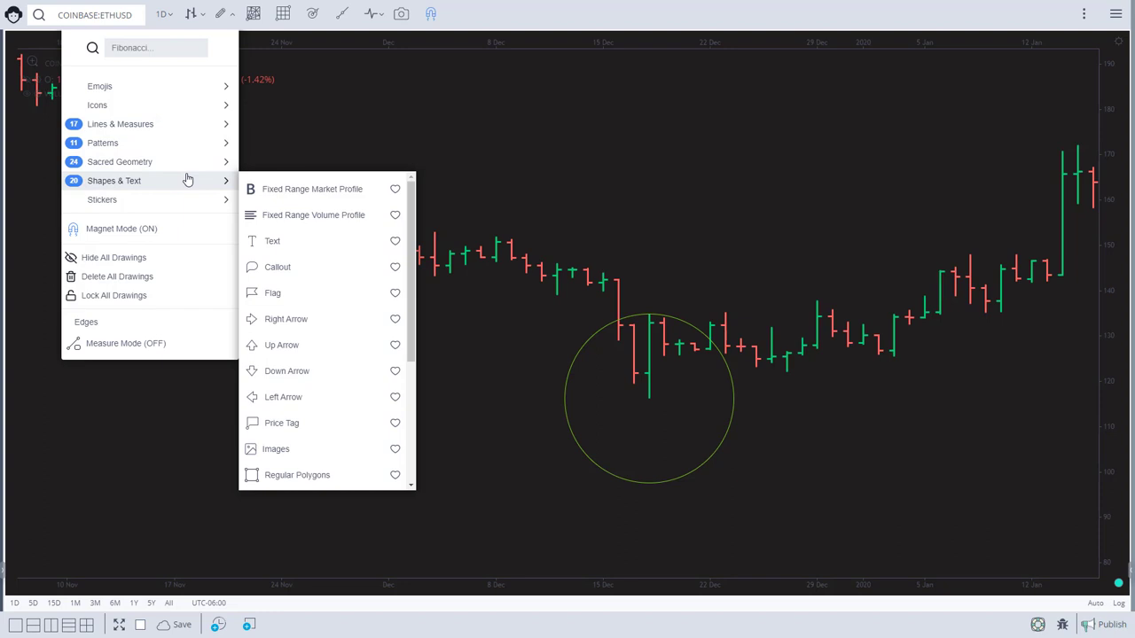
mouse_move(120, 124)
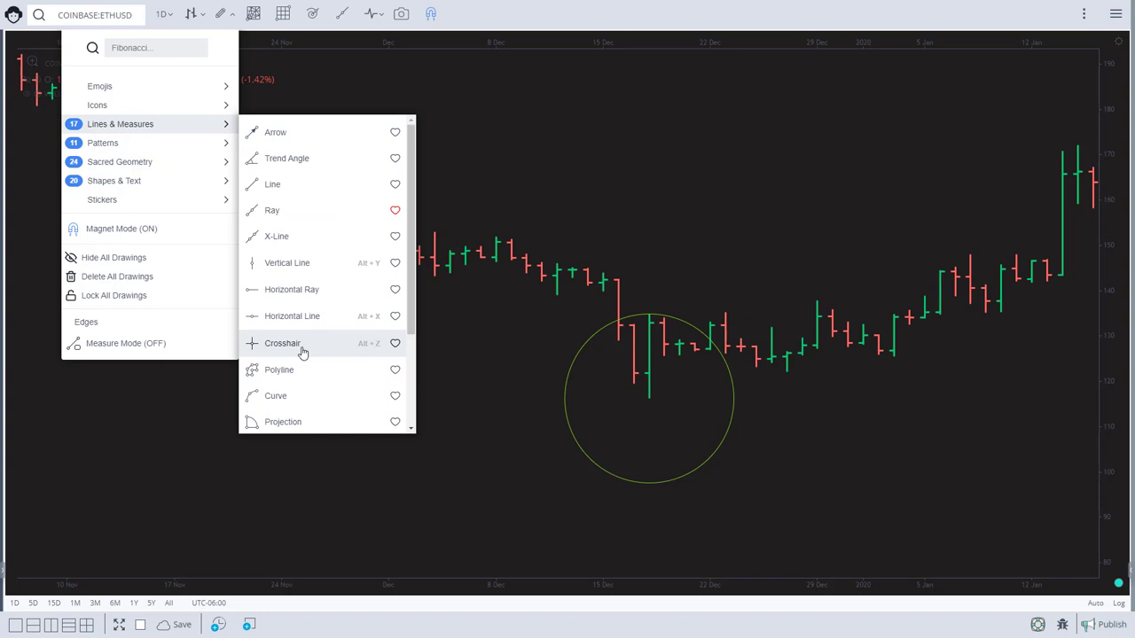
- Choose the Crosshair marking from Lines & Measures to mark the December low
left_click(281, 343)
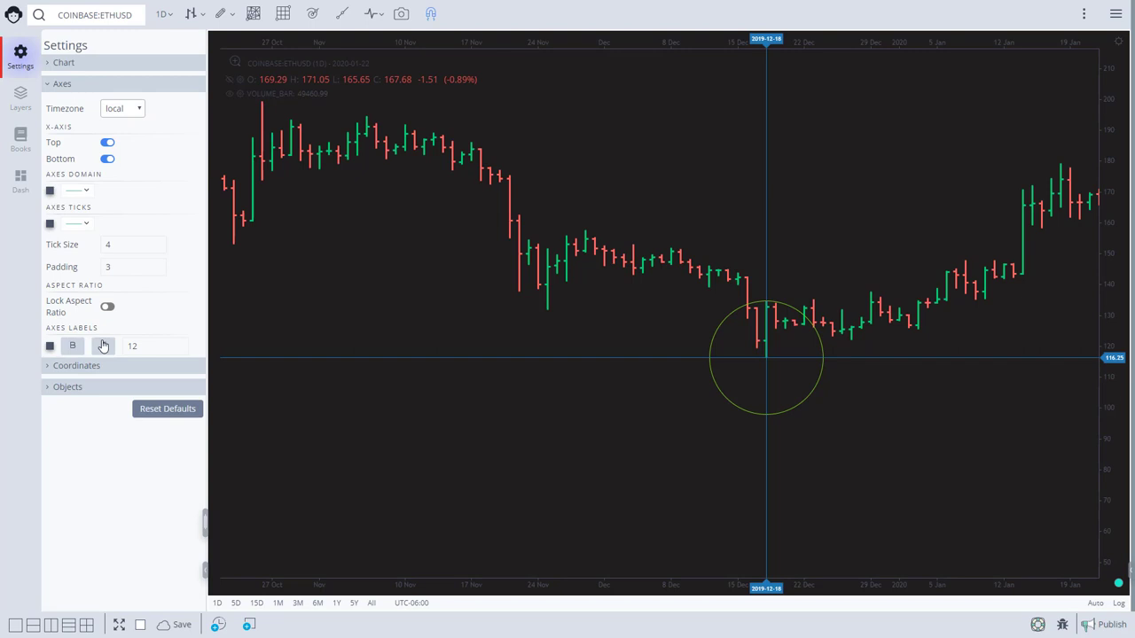
- Expand the Axes section of the chart settings panel
left_click(106, 305)
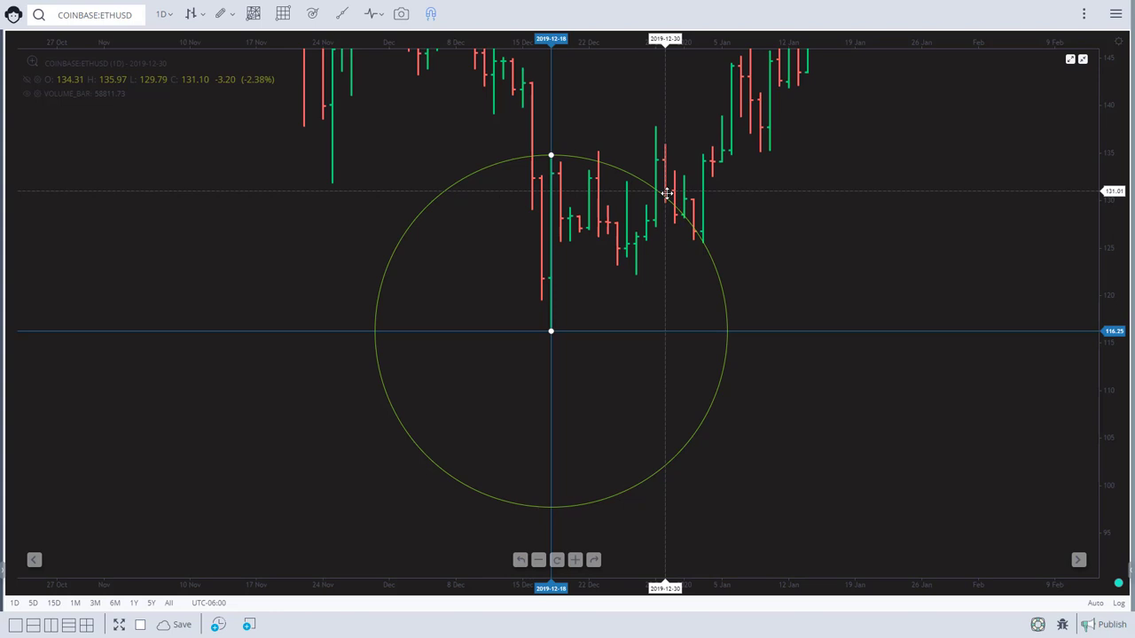
- Enlarge the circle so it centres on the crosshair at the December 2019 low
left_click_drag(665, 193, 832, 199)
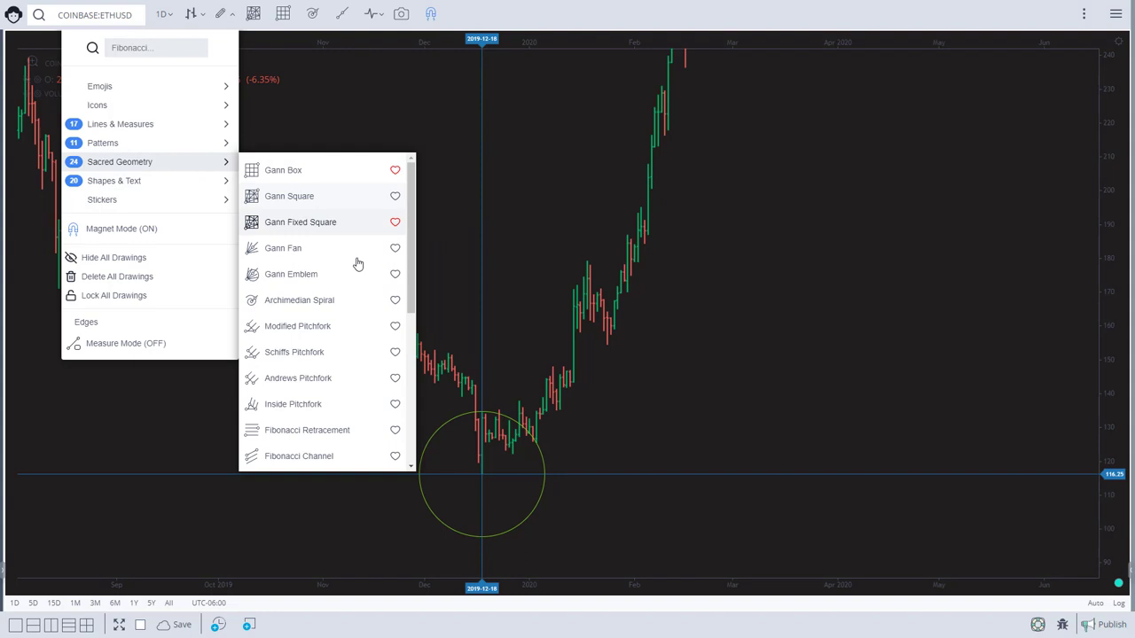
- Draw a level Fibonacci channel rightward from the circled December low across the rally's start
left_click(284, 170)
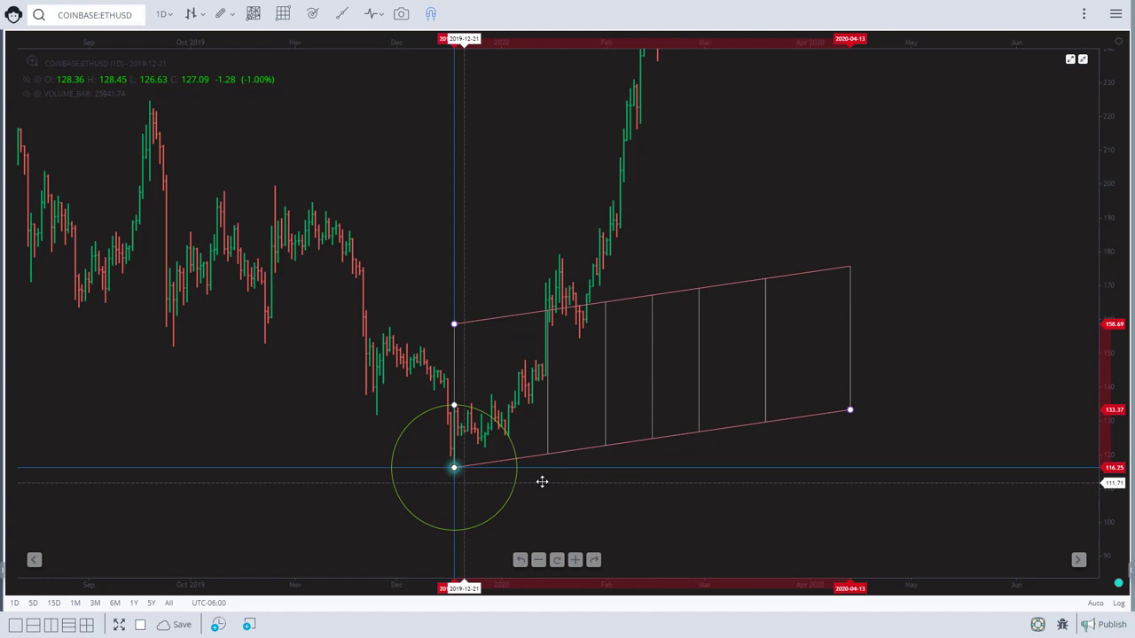
left_click_drag(850, 410, 736, 468)
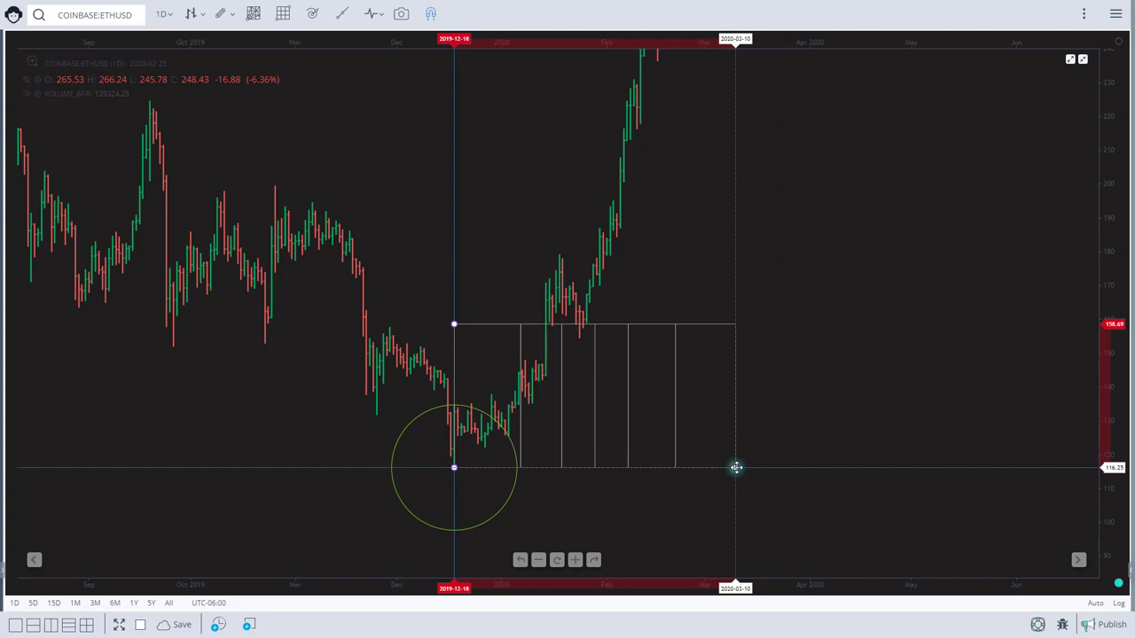
left_click_drag(735, 468, 723, 469)
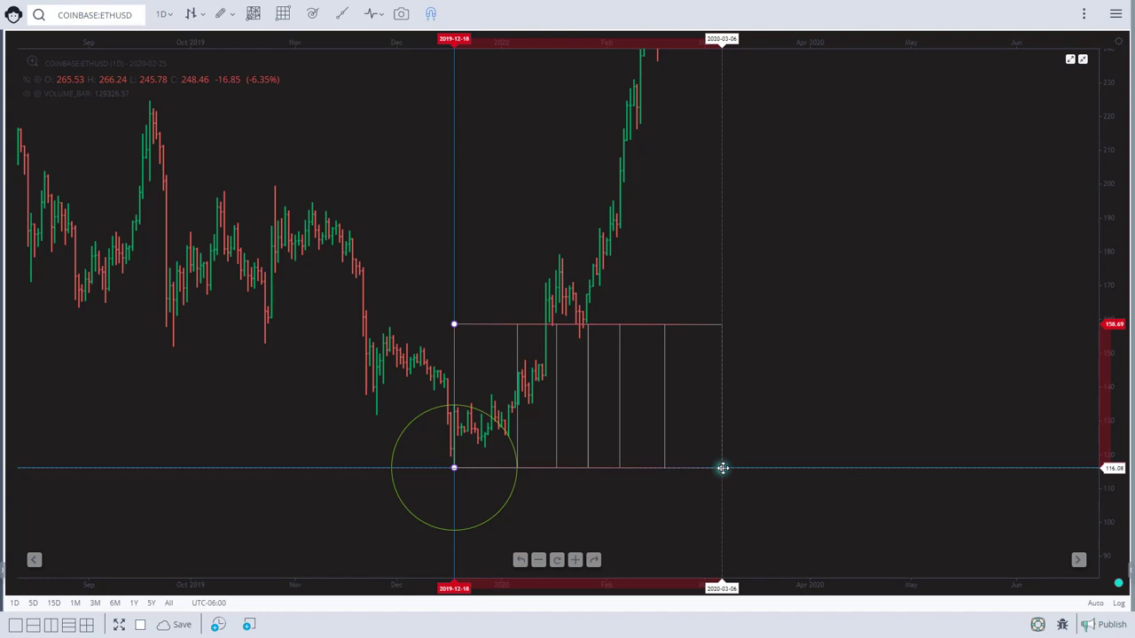
left_click_drag(723, 468, 781, 436)
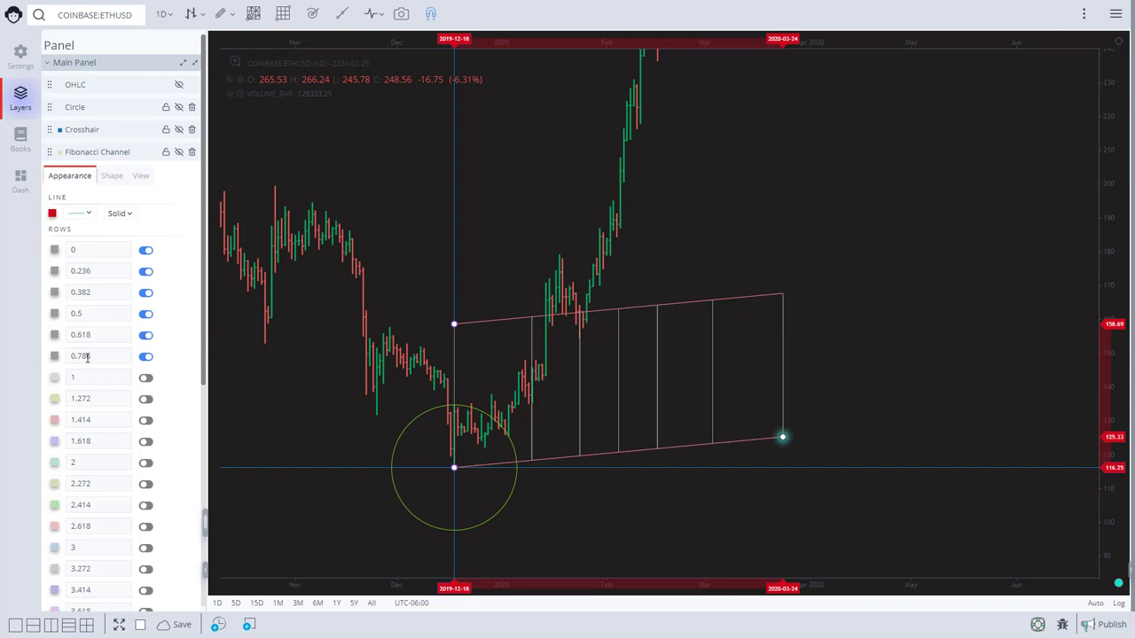
- Change the Fibonacci channel's 0.236 level to 0.25 in its Appearance settings
scroll("down", 3)
type("0.25")
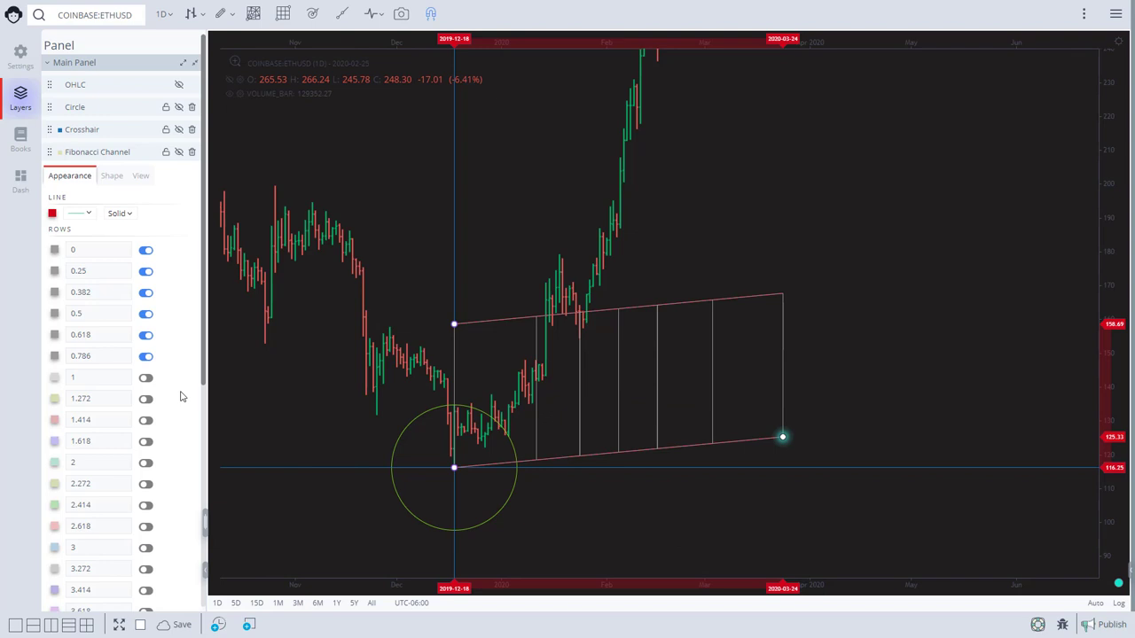
- Flatten the Fibonacci channel horizontally and pull its right edge inward
left_click_drag(782, 436, 767, 454)
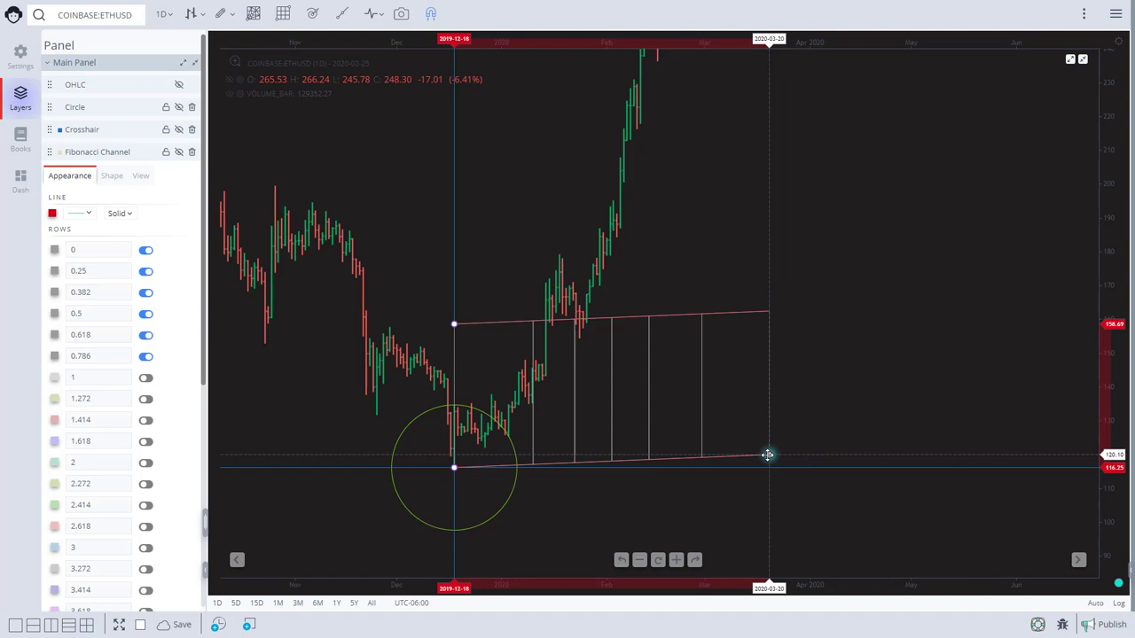
left_click_drag(768, 454, 748, 466)
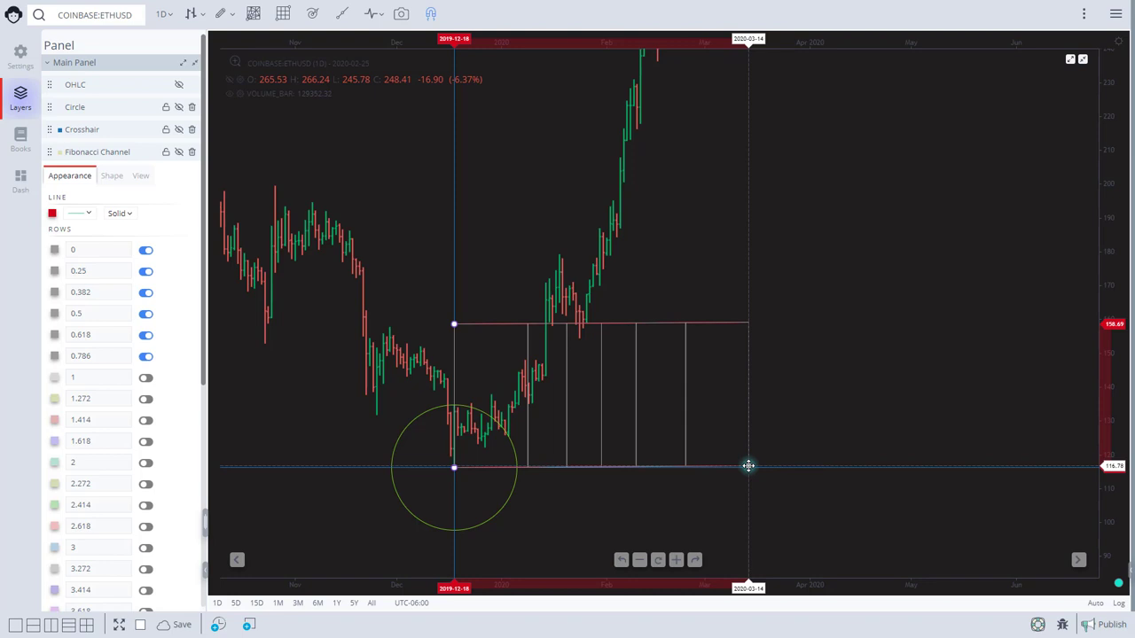
left_click_drag(749, 467, 708, 468)
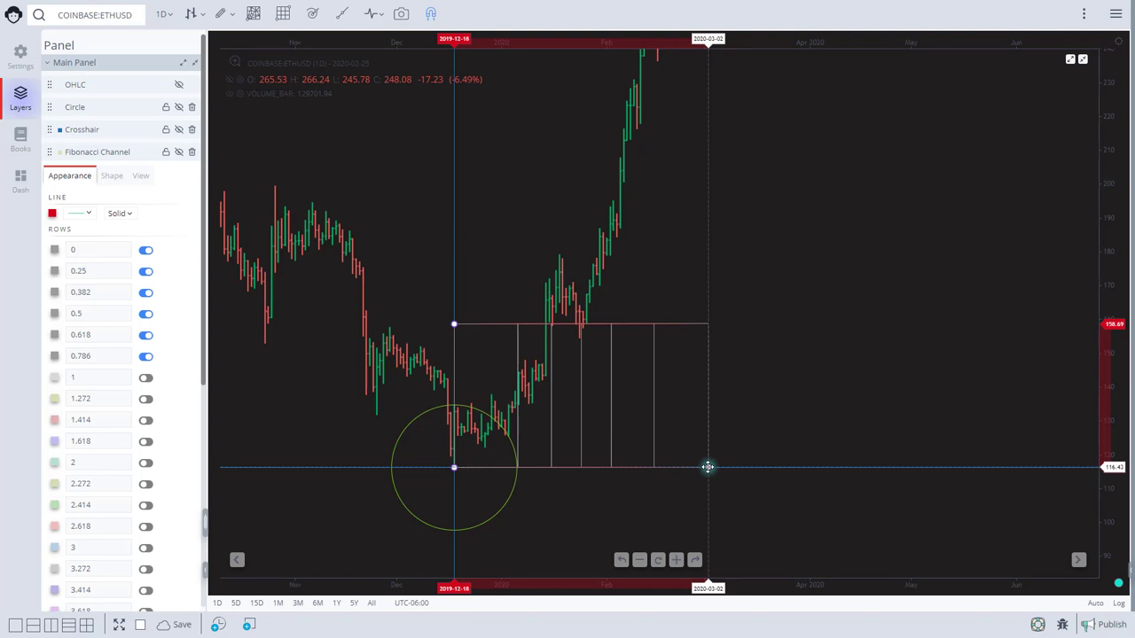
left_click_drag(707, 468, 706, 469)
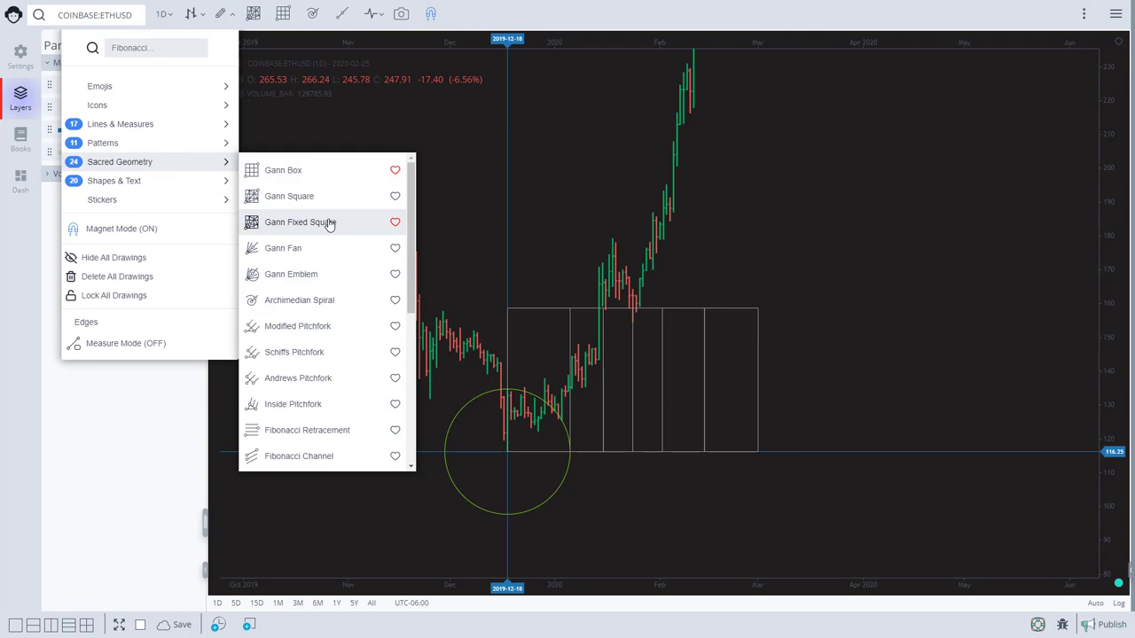
- Draw a Fibonacci retracement from the circled low up to the rally's high
scroll("down", 3)
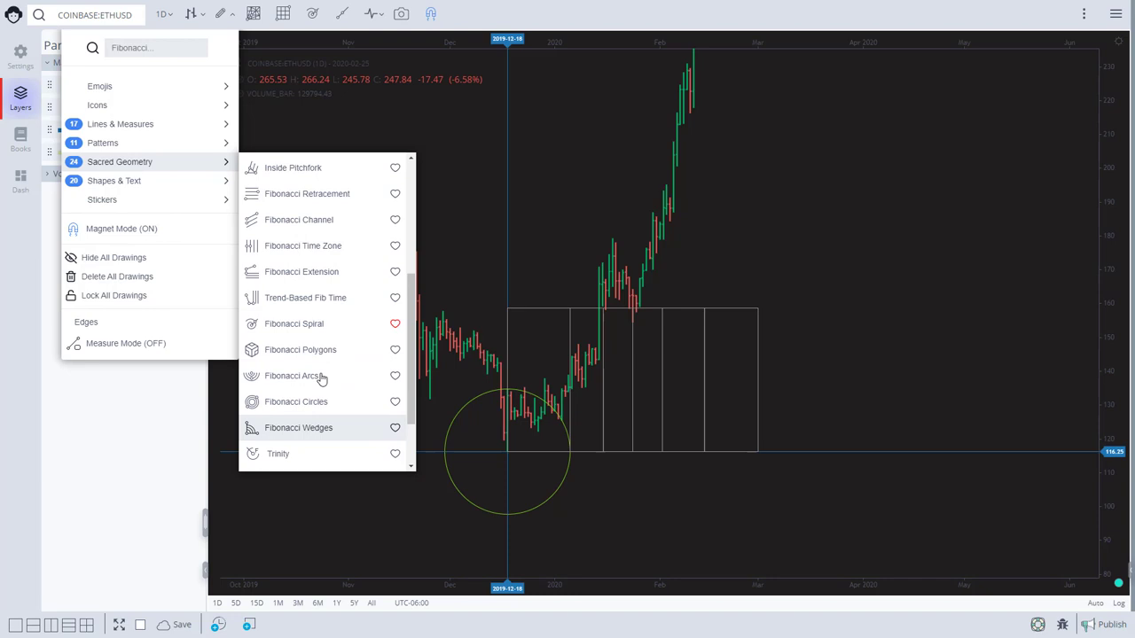
left_click(298, 219)
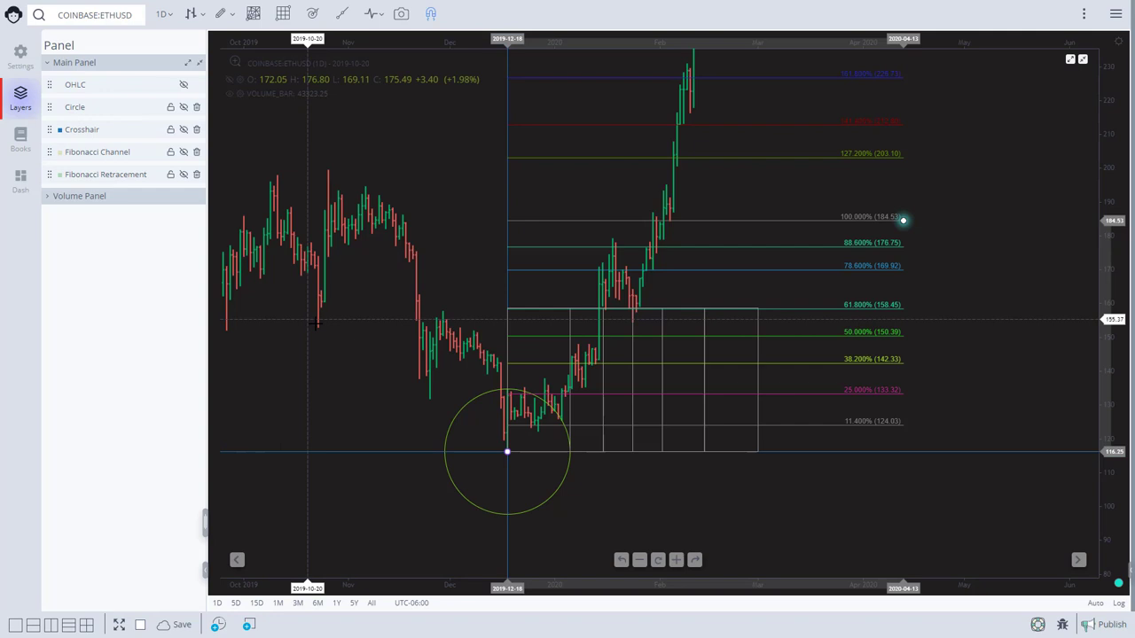
left_click_drag(903, 217, 771, 213)
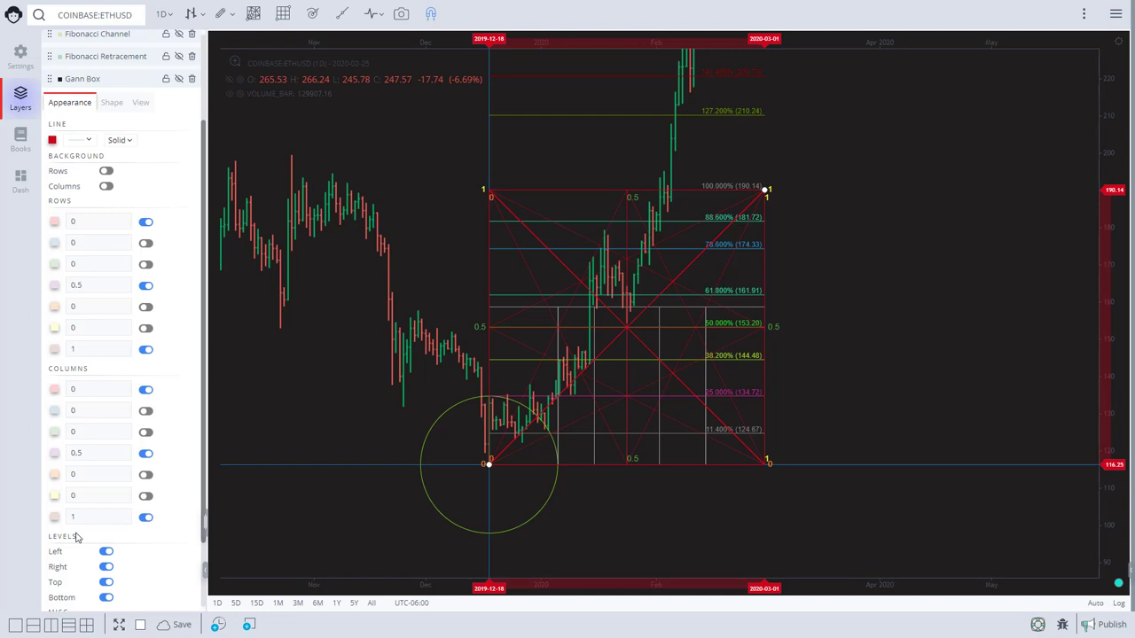
- Review the Gann box's Appearance rows, columns and level toggles in the Layers panel
scroll("down", 3)
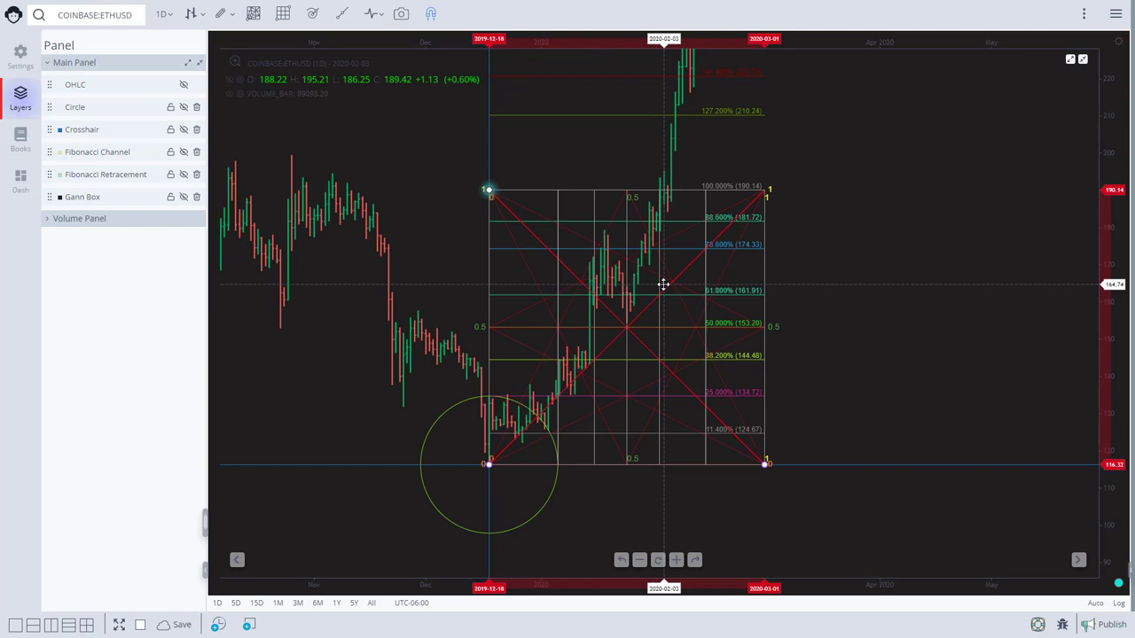
mouse_move(543, 468)
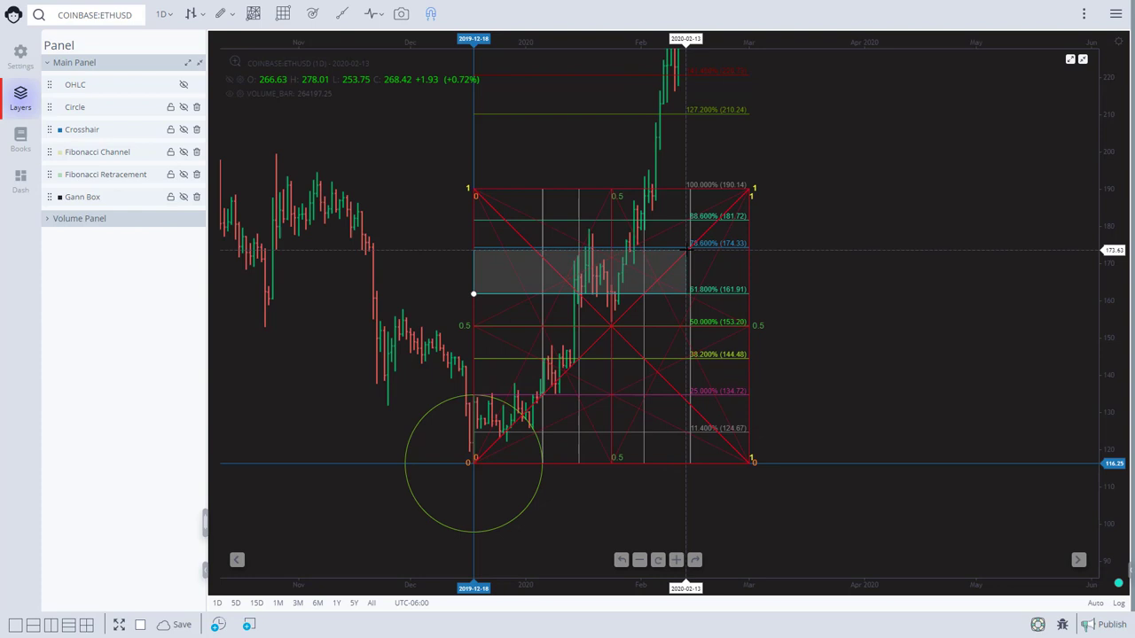
- Shade a rectangle across the Gann box between the 61.8% and 78.6% retracement levels
left_click(220, 14)
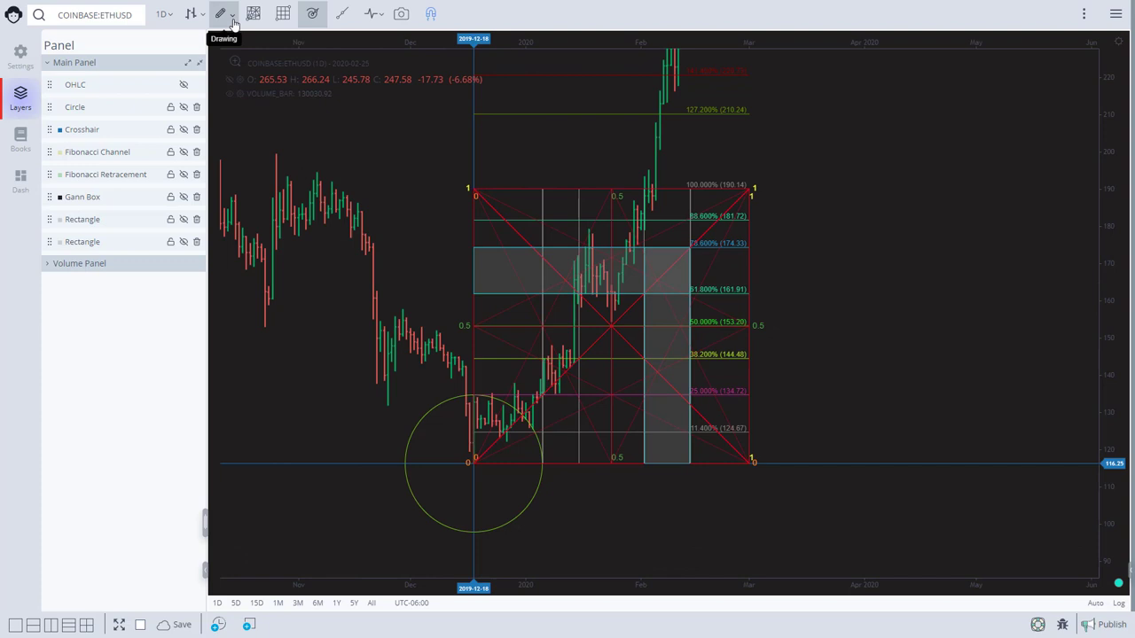
- Draw a second grey rectangle as a tall column inside the Gann box
left_click(222, 14)
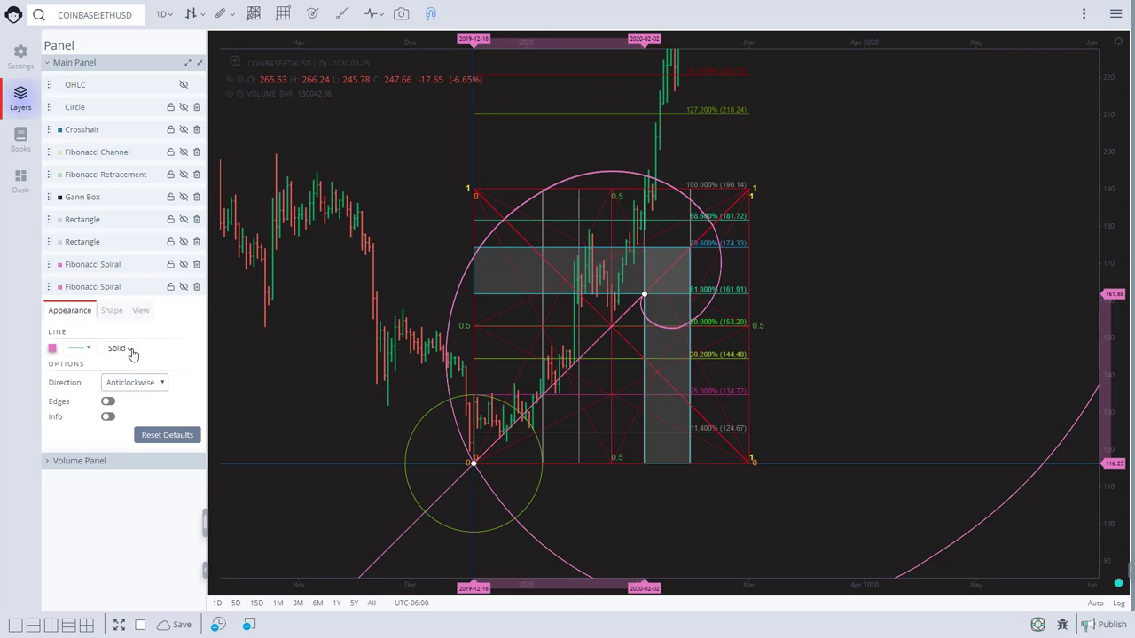
- Set the second Fibonacci spiral to Clockwise direction with a red line colour
left_click(135, 383)
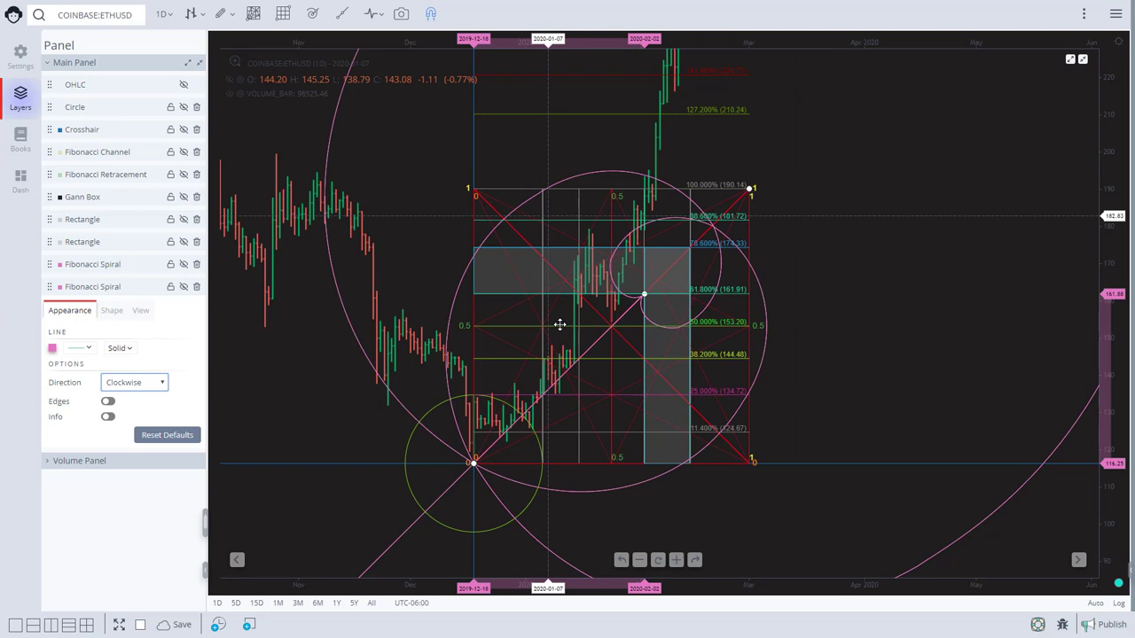
left_click(78, 348)
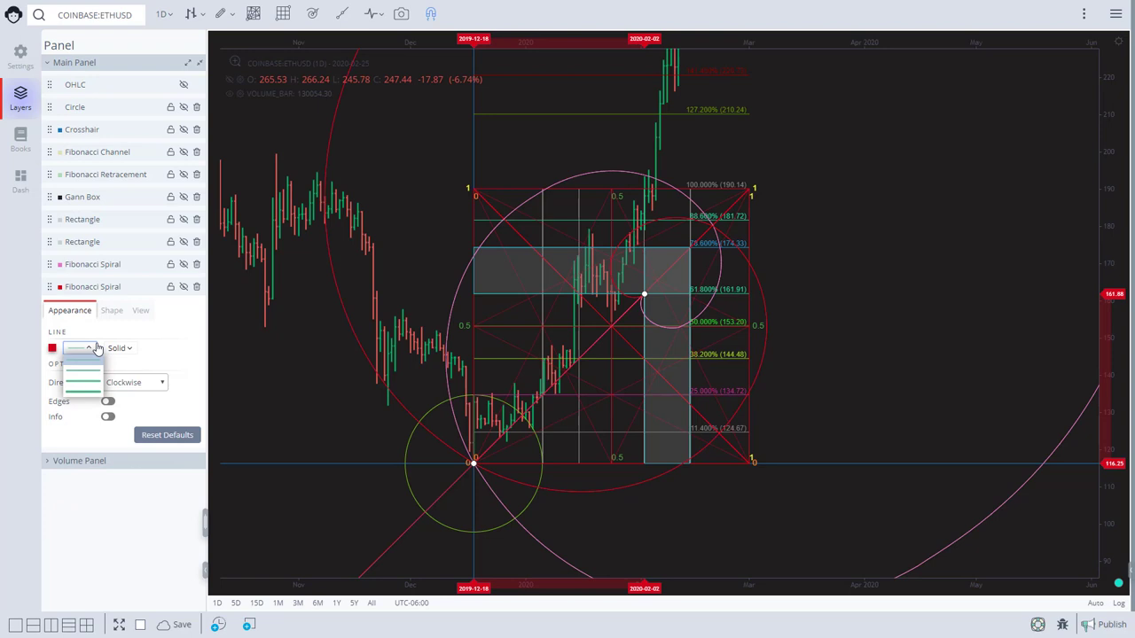
left_click(52, 347)
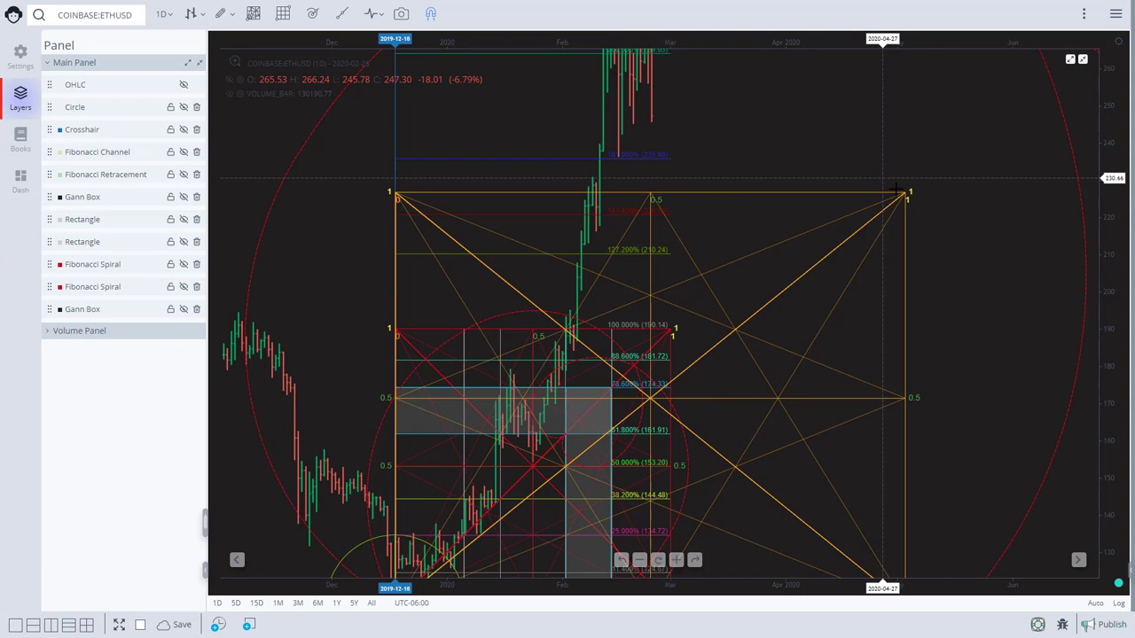
- Stretch a larger orange Gann box from the December low past the rally top
left_click_drag(908, 192, 946, 53)
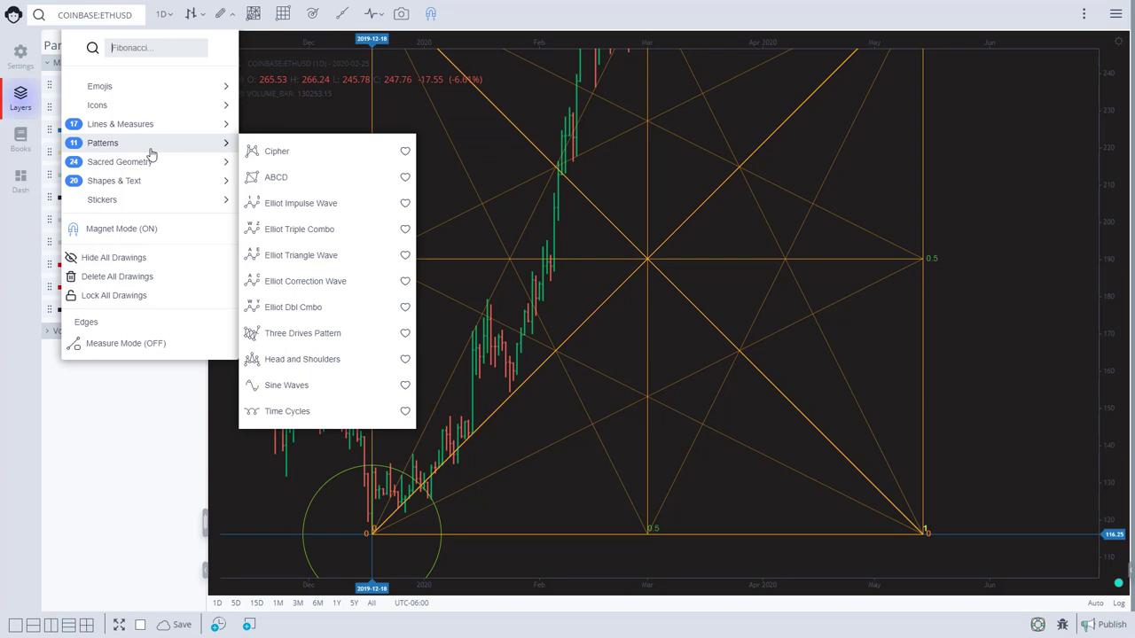
- Add a Fibonacci retracement from the large Gann box's low to its top-right corner
left_click(121, 161)
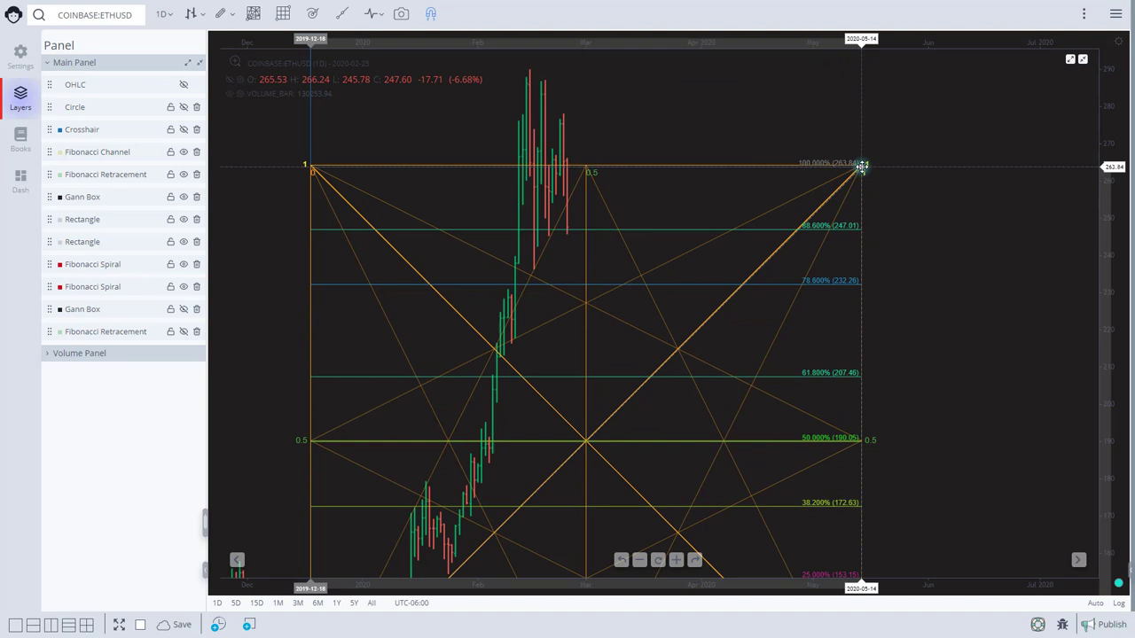
left_click_drag(860, 163, 1015, 152)
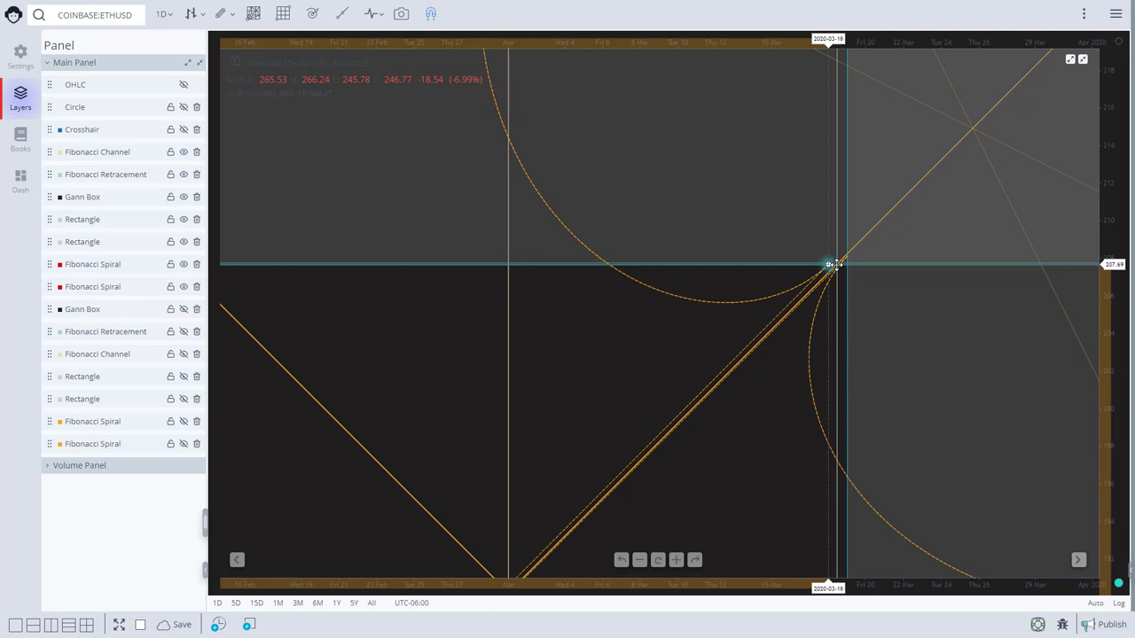
- Move the Fibonacci spiral's anchor onto the horizontal and vertical guide lines' intersection
left_click_drag(832, 264, 843, 262)
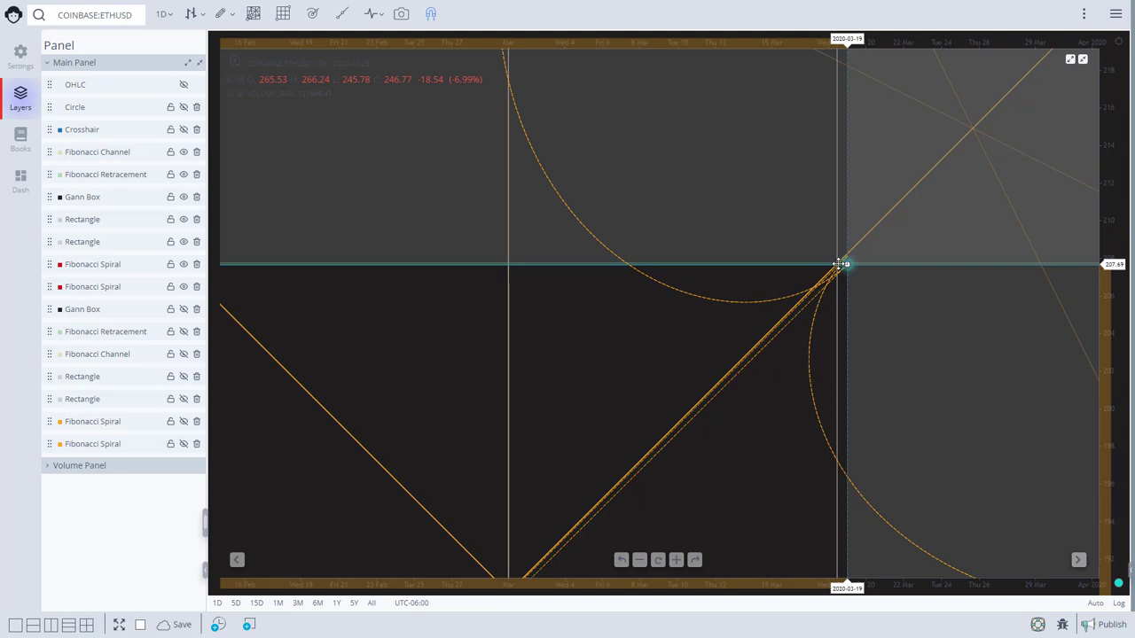